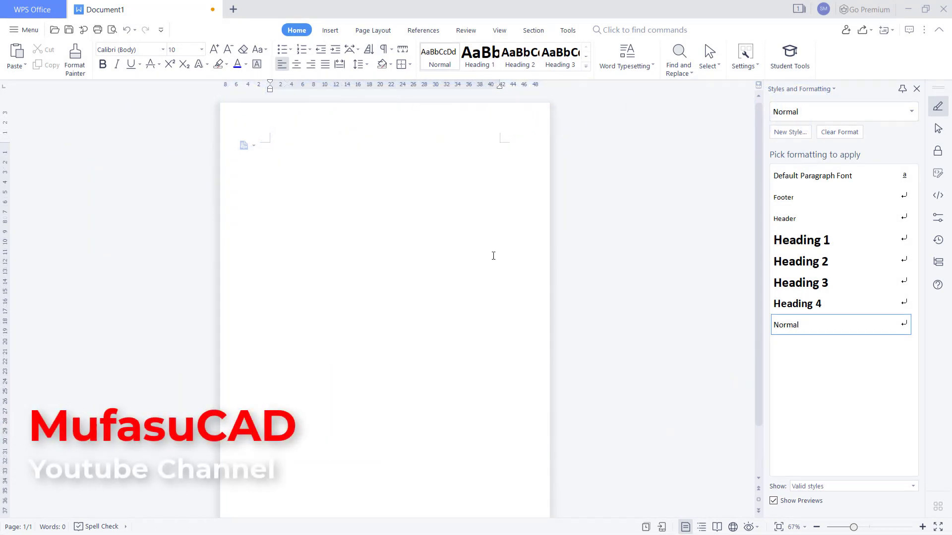
Step: Add blank pages via Insert > Blank Page until the document has four, the first landscape
{"action": "left_click", "coordinate": [817, 527]}
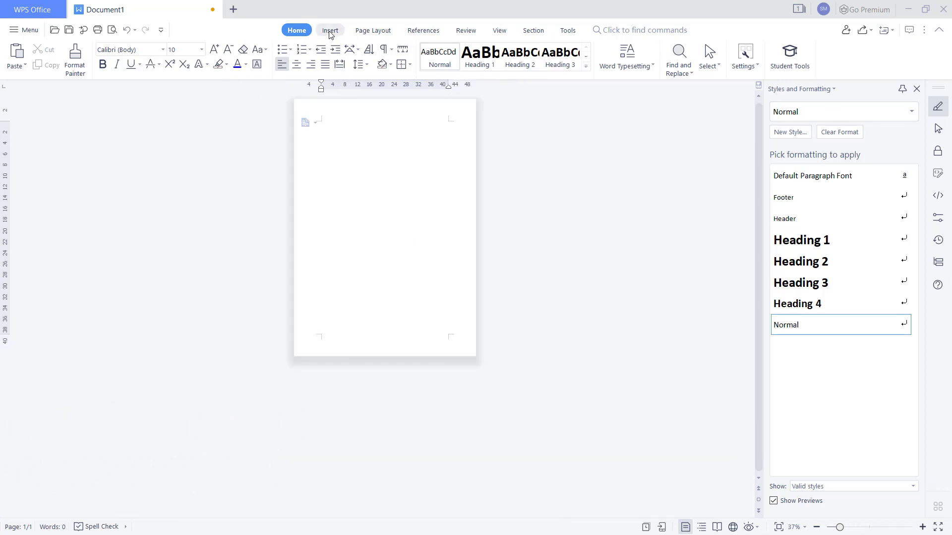
{"action": "left_click", "coordinate": [329, 30]}
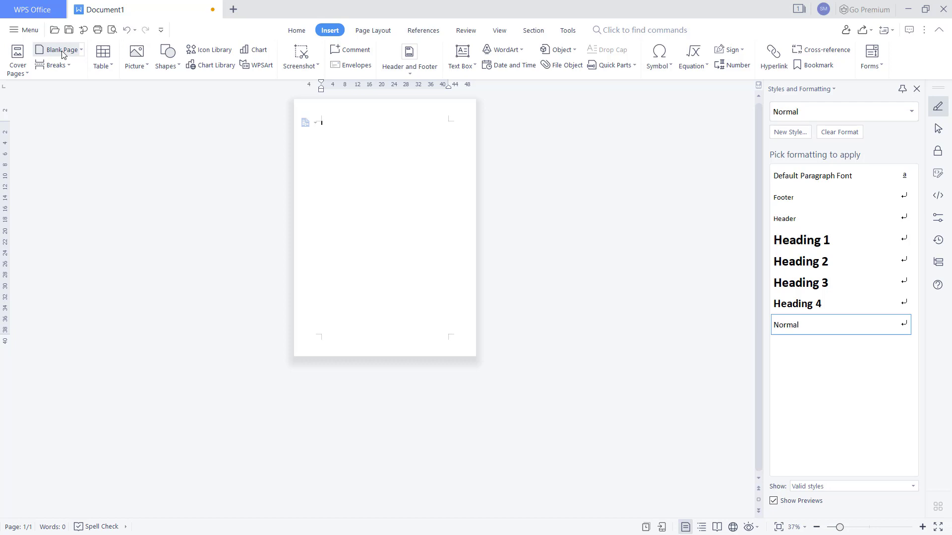
{"action": "left_click", "coordinate": [57, 50]}
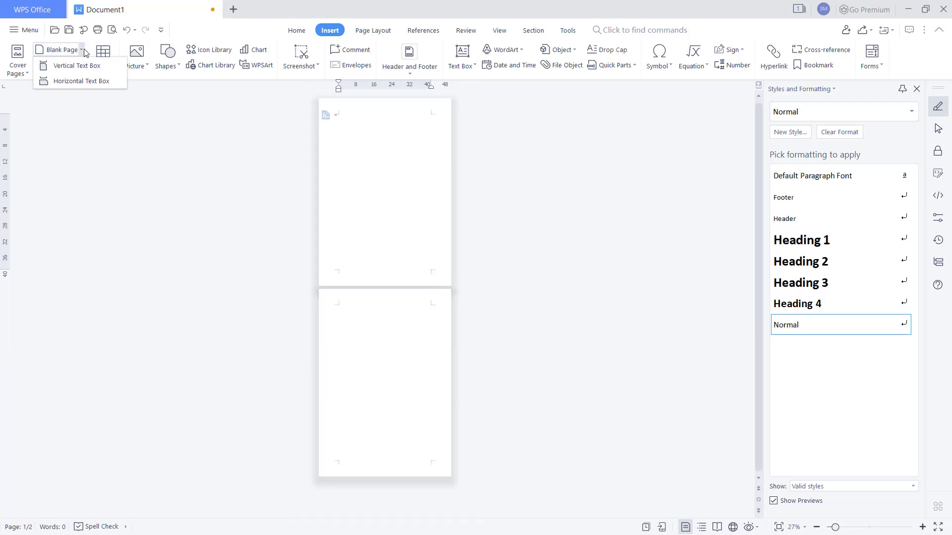
{"action": "left_click", "coordinate": [58, 52]}
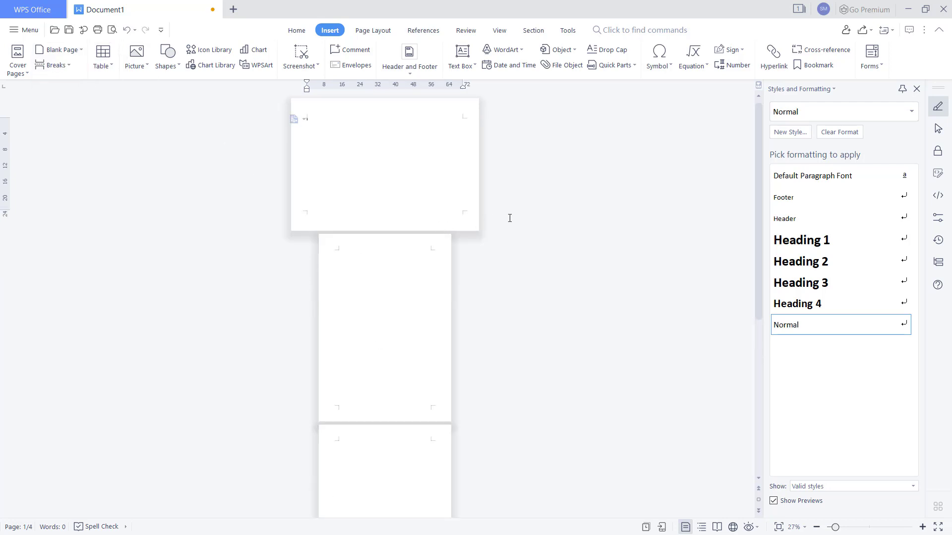
{"action": "scroll", "scroll_direction": "down", "scroll_amount": 3}
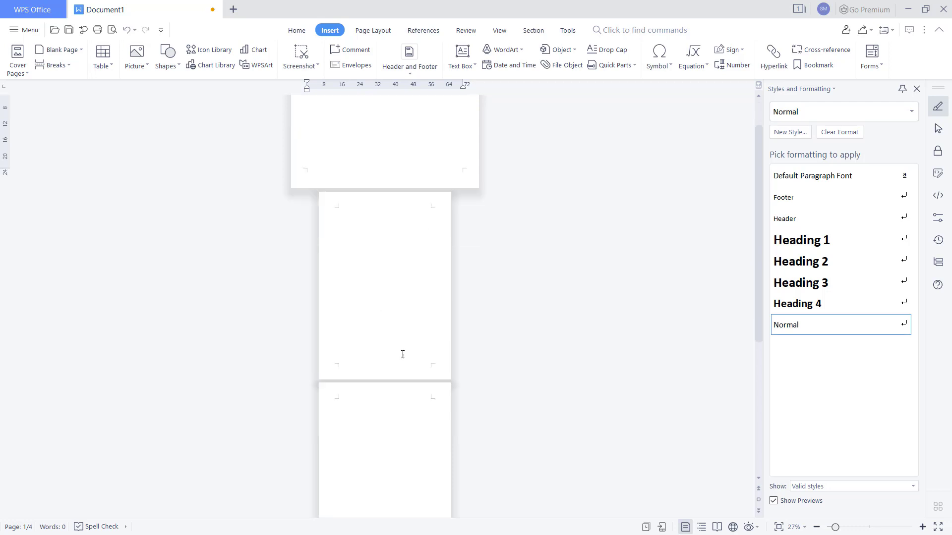
{"action": "scroll", "scroll_direction": "down", "scroll_amount": 3}
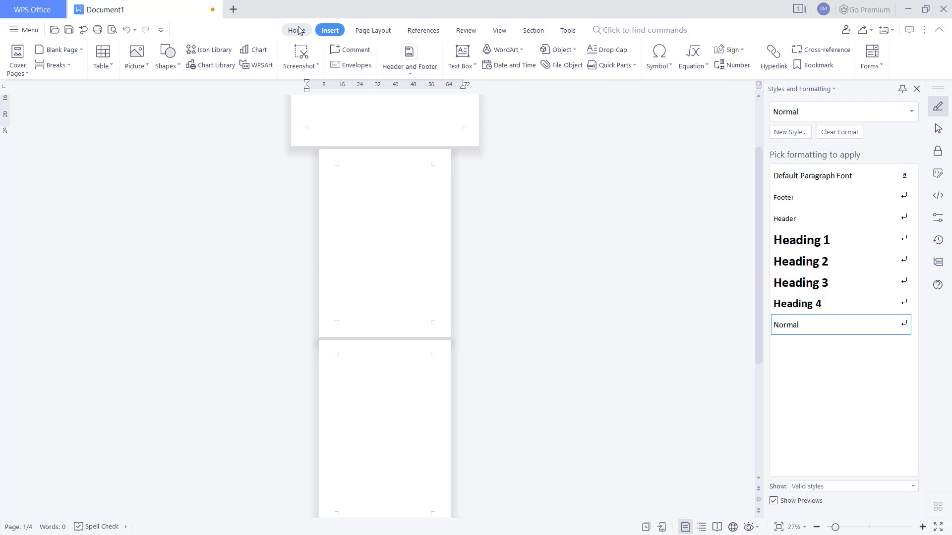
Step: Turn on Show/Hide Paragraph Marks from Home to reveal the Section Break (Next Page) marks
{"action": "left_click", "coordinate": [296, 30]}
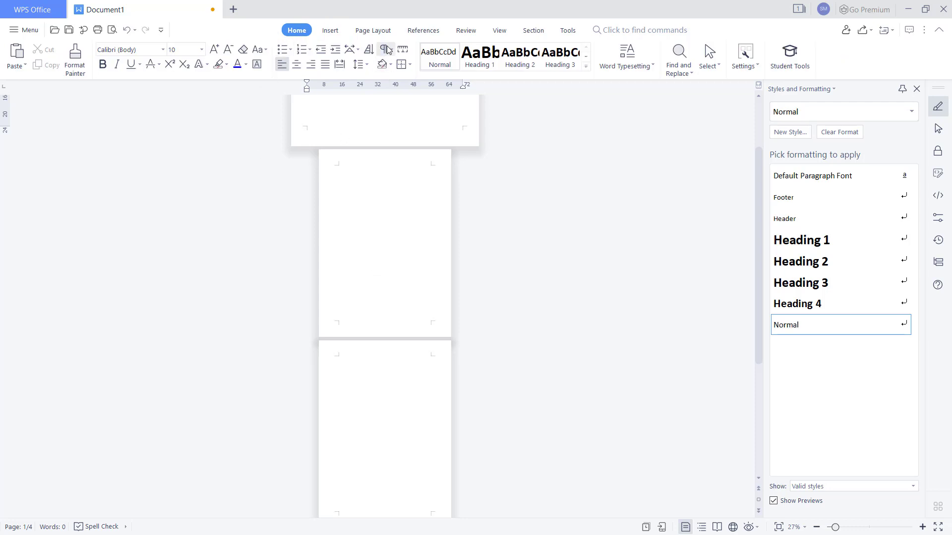
{"action": "left_click", "coordinate": [390, 49]}
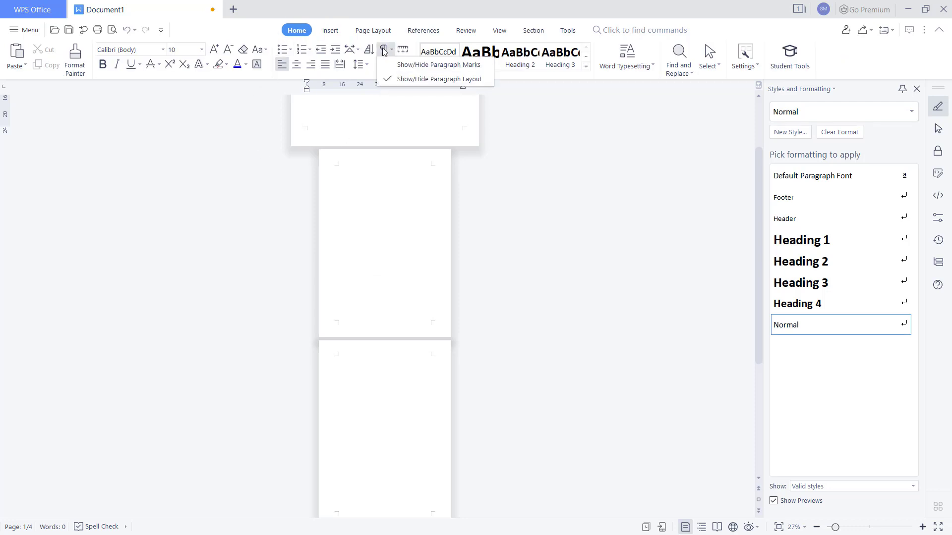
{"action": "mouse_move", "coordinate": [414, 67]}
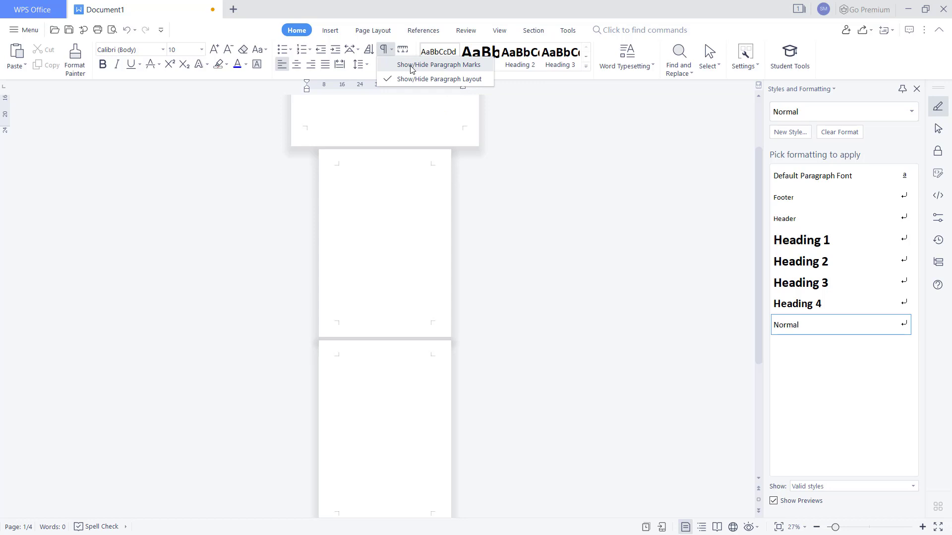
{"action": "left_click", "coordinate": [439, 79]}
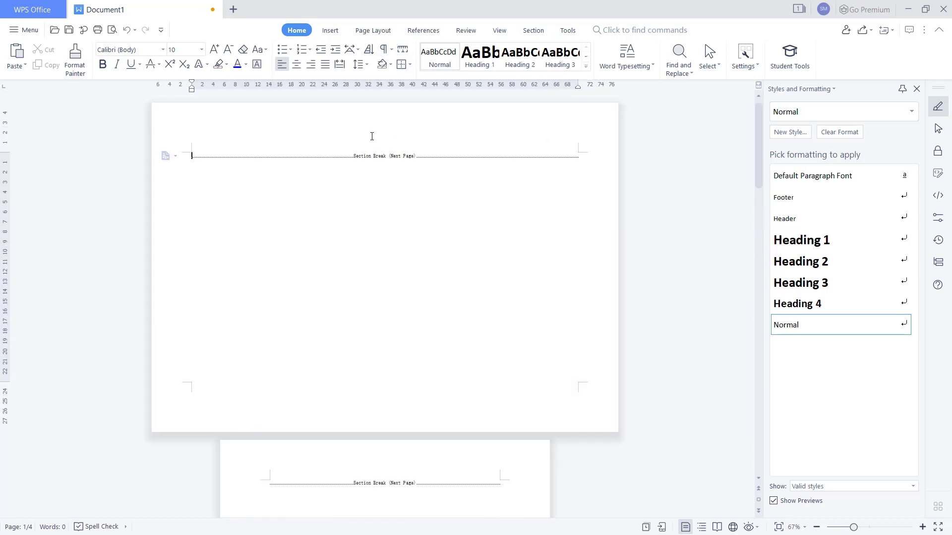
{"action": "mouse_move", "coordinate": [373, 170]}
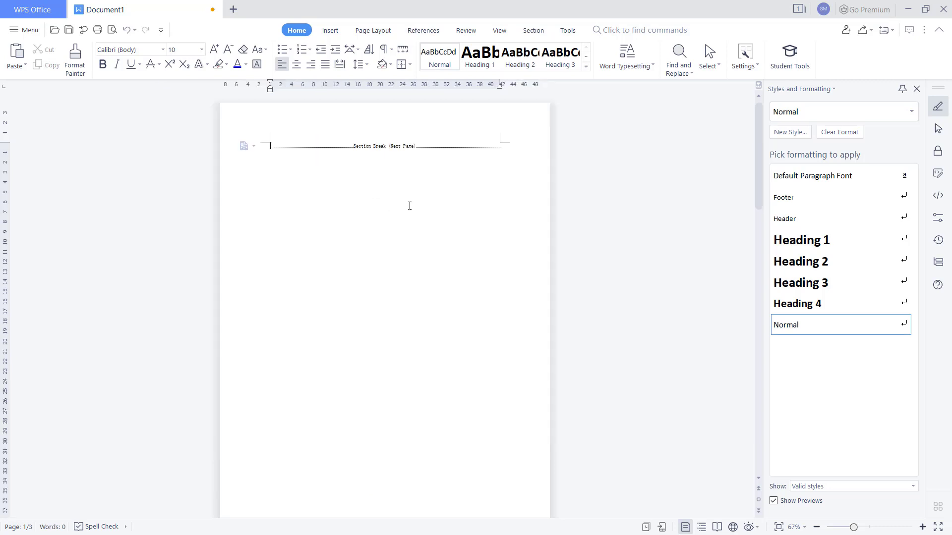
Step: Delete a section break so the landscape first page goes, leaving three portrait pages
{"action": "left_click", "coordinate": [817, 528]}
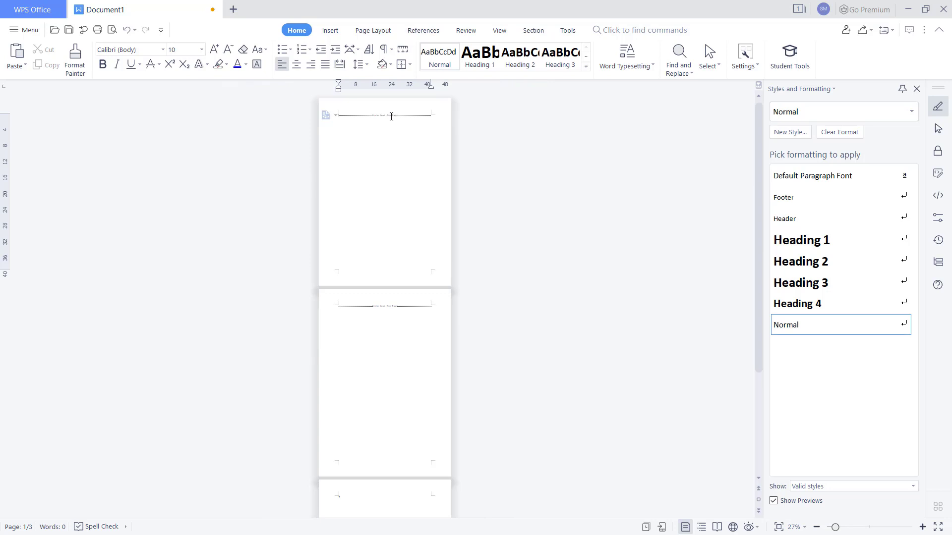